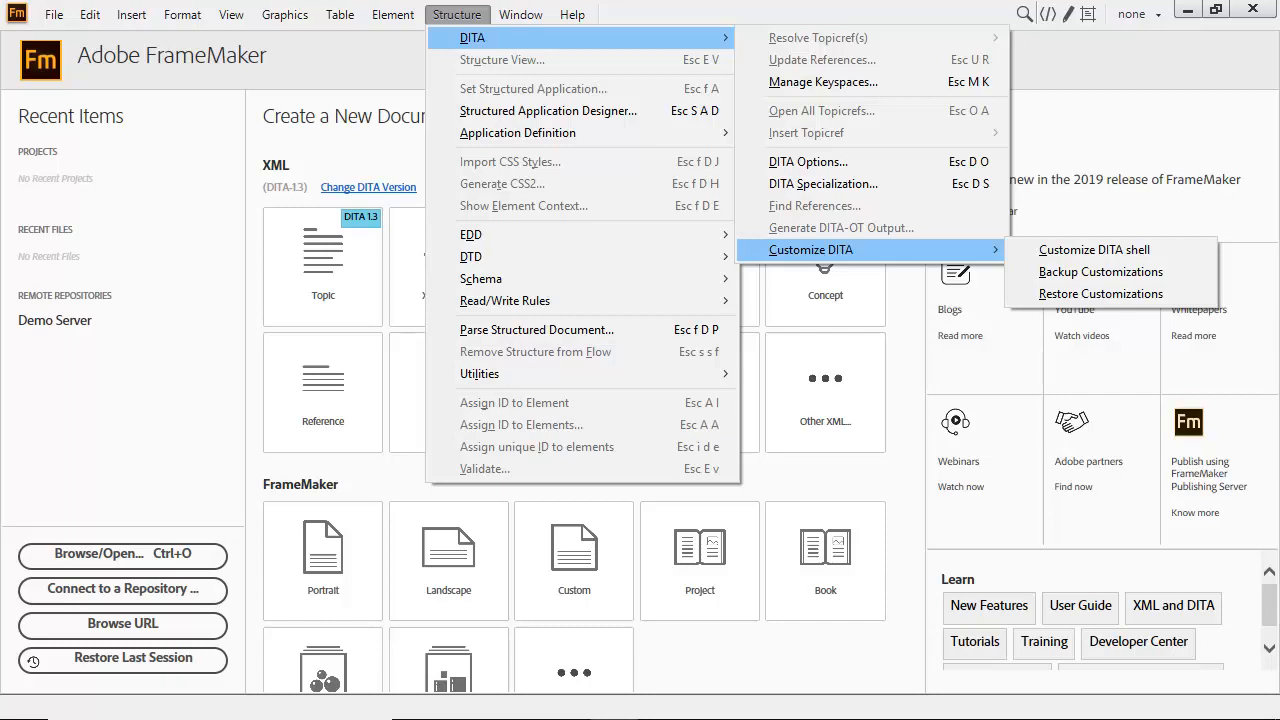
- Open the Customise DITA panel showing the lw-topic shell
click(1094, 249)
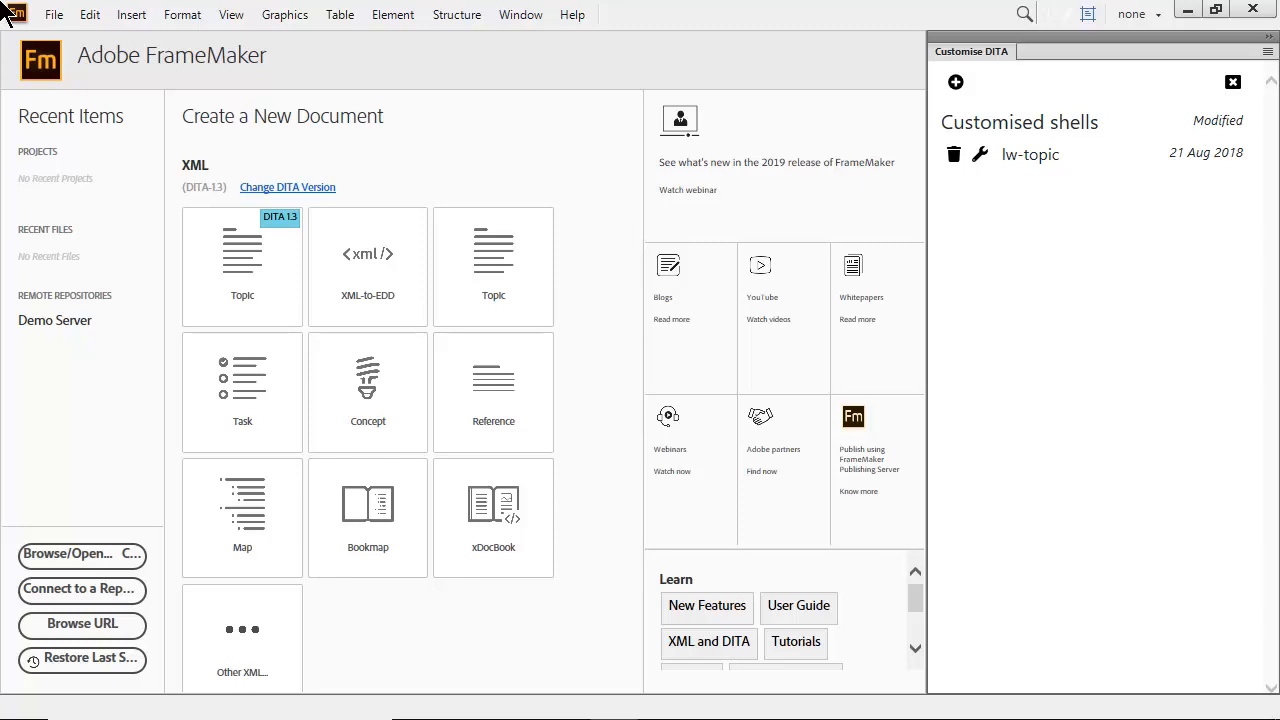
mouse_move(572, 18)
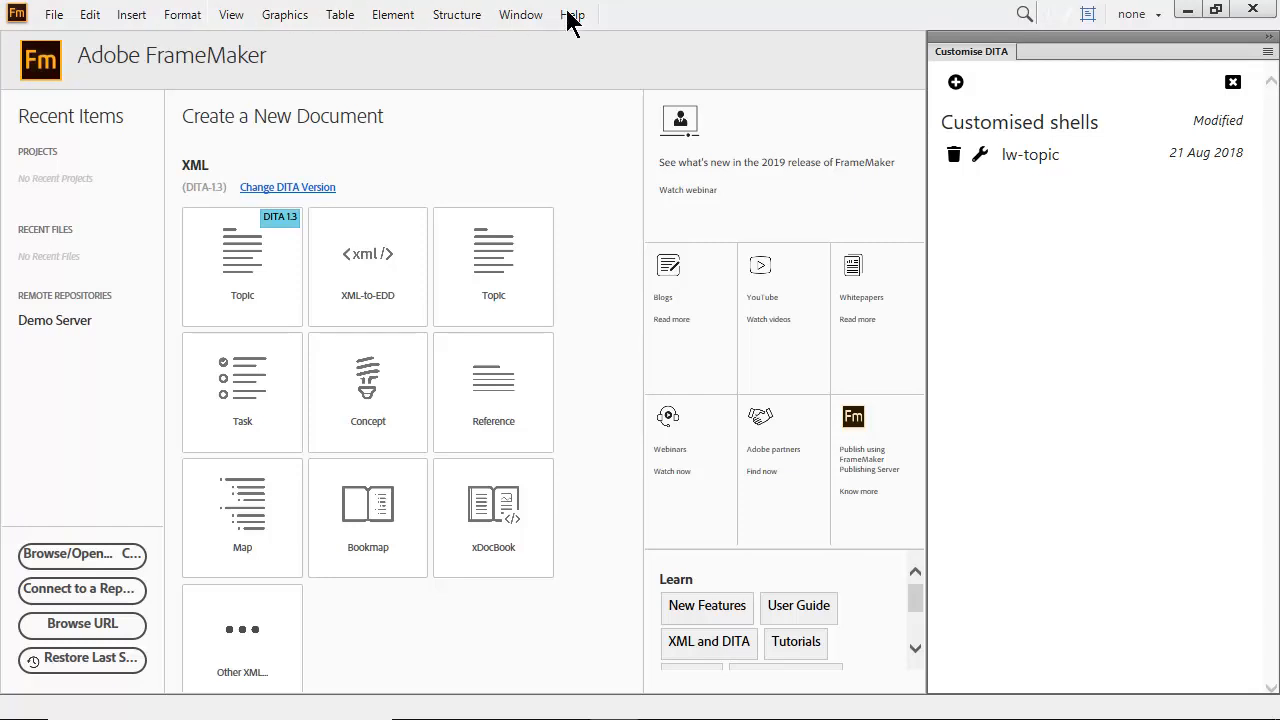
- Add a new customised shell based on Topic > Task and save it as 'task'
click(954, 82)
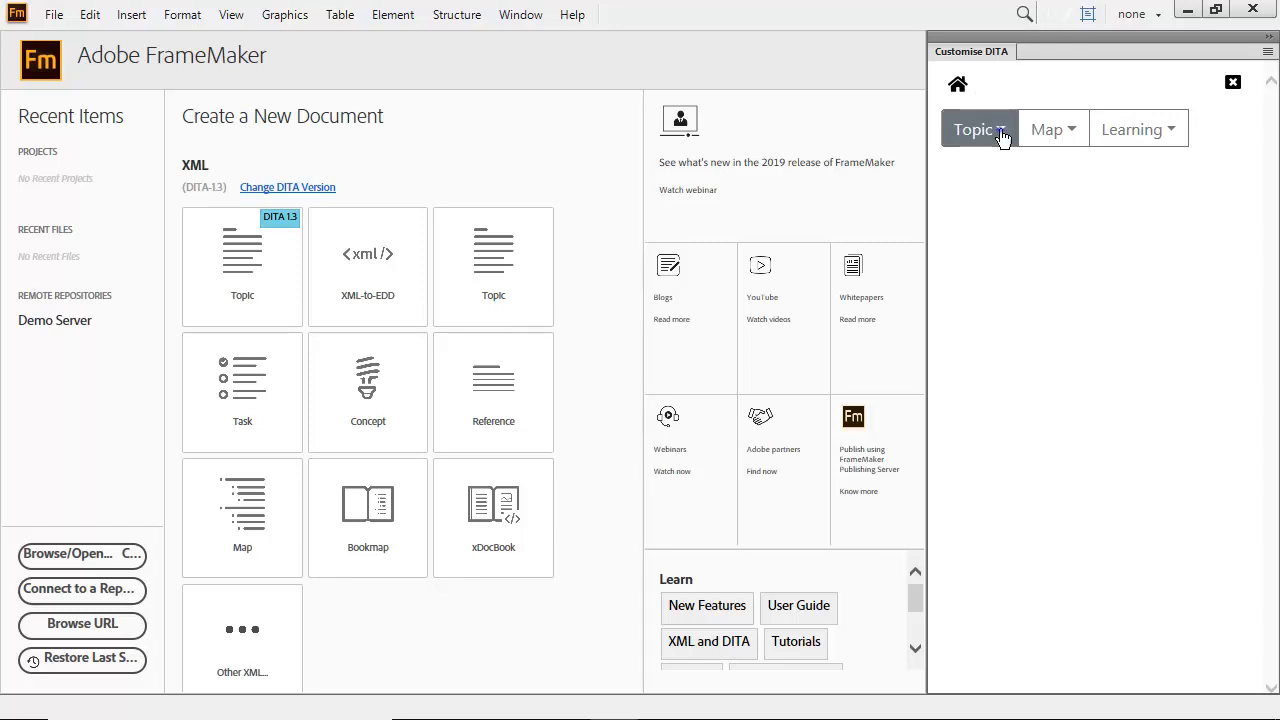
click(978, 128)
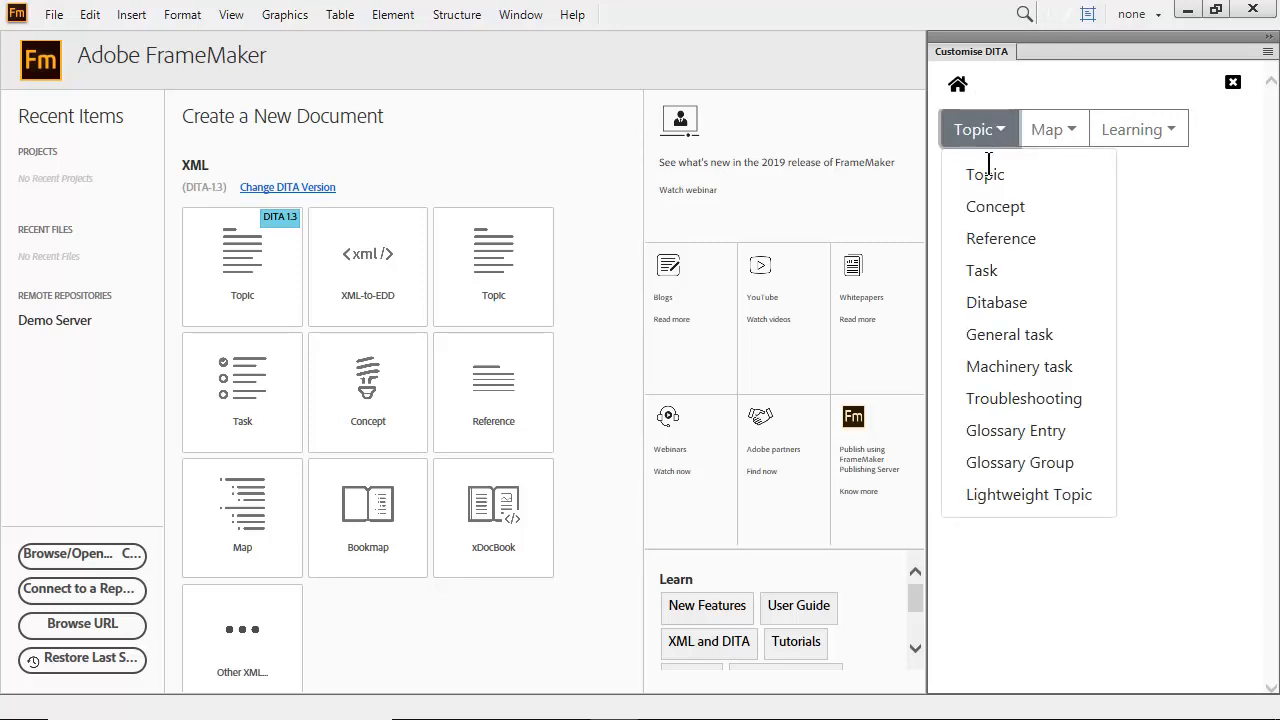
click(981, 270)
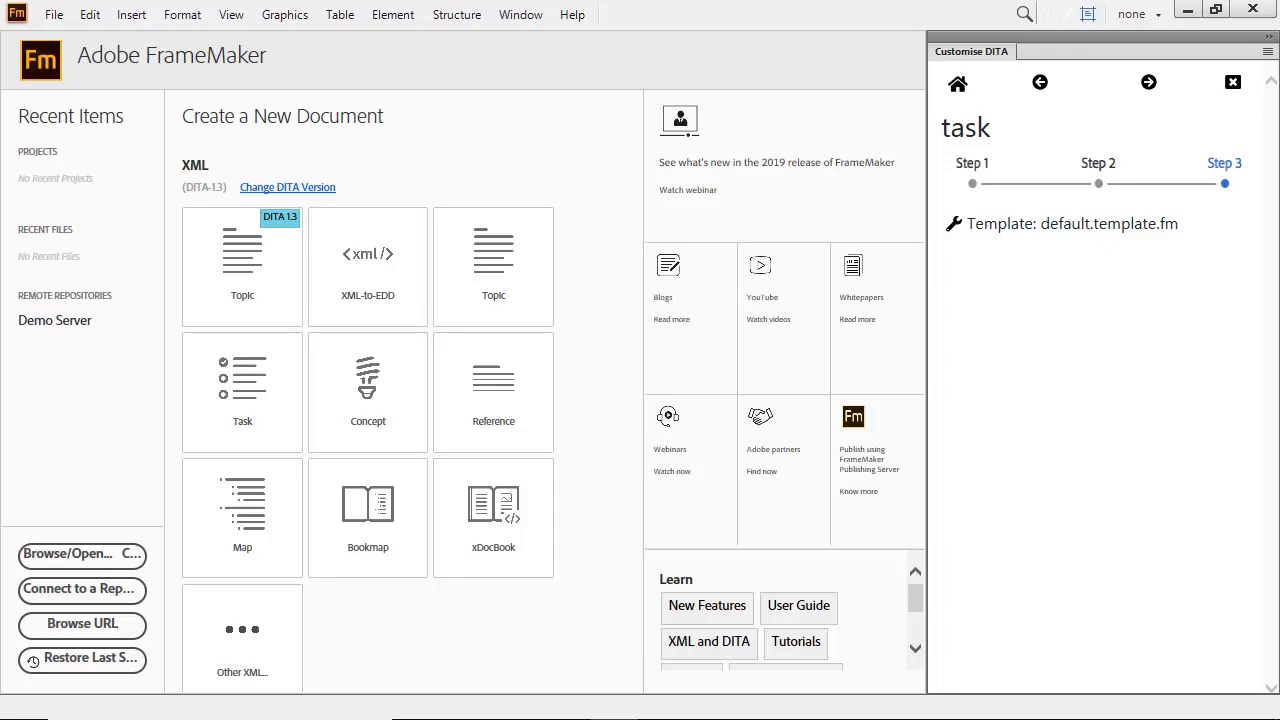
click(957, 82)
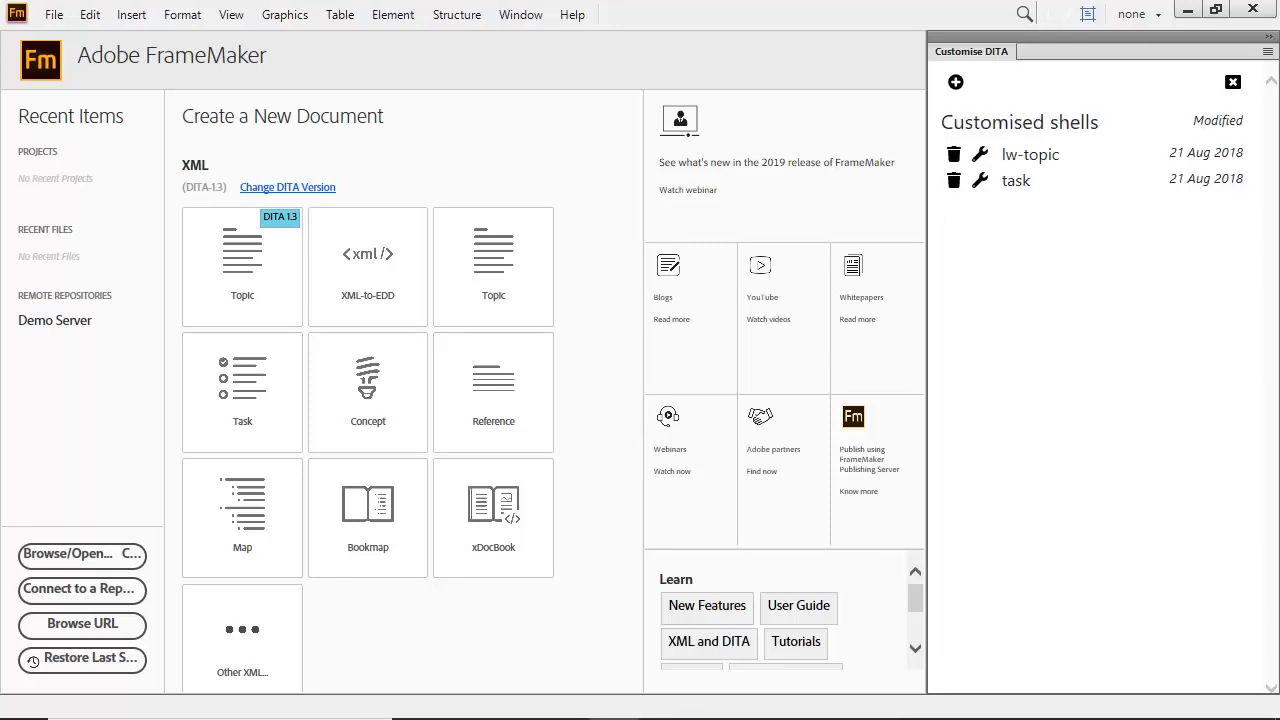